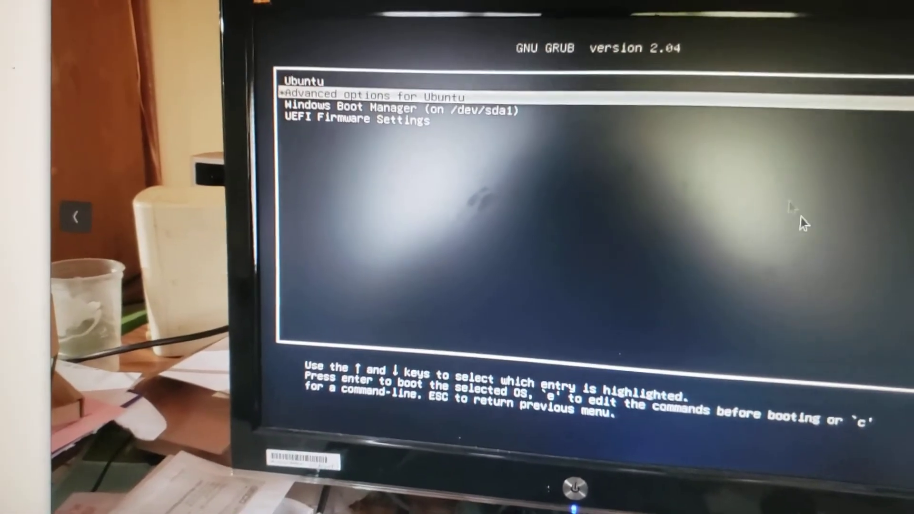
Step: Enter the 'Advanced options for Ubuntu' submenu listing the 5.8.0-34 and 5.4.0-59 kernels
key("Return")
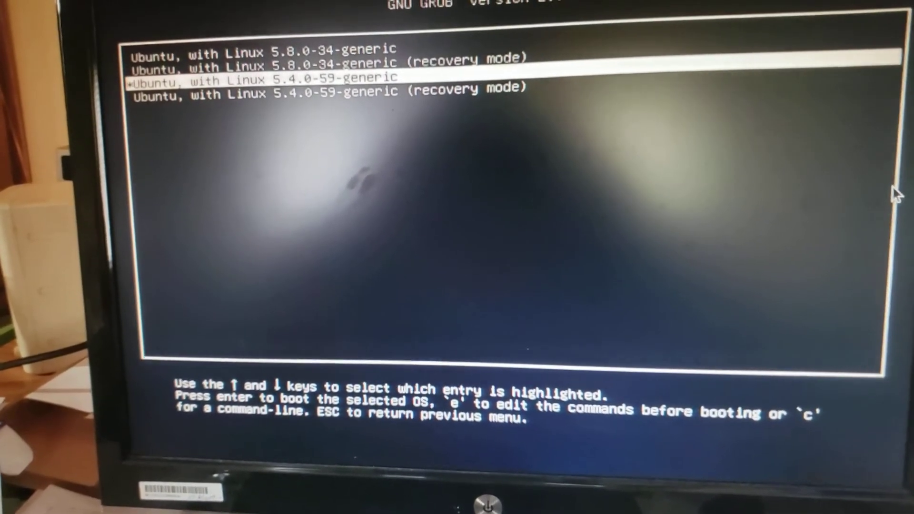
key("Up")
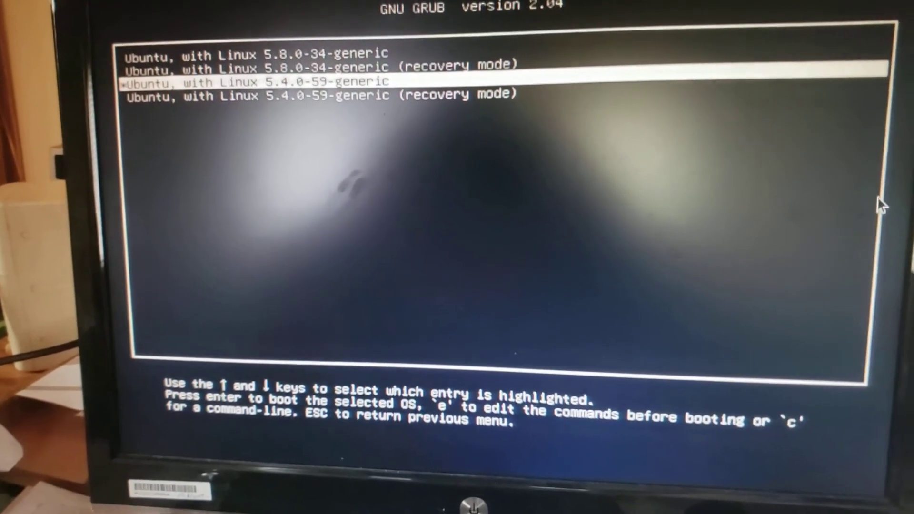
key("Up")
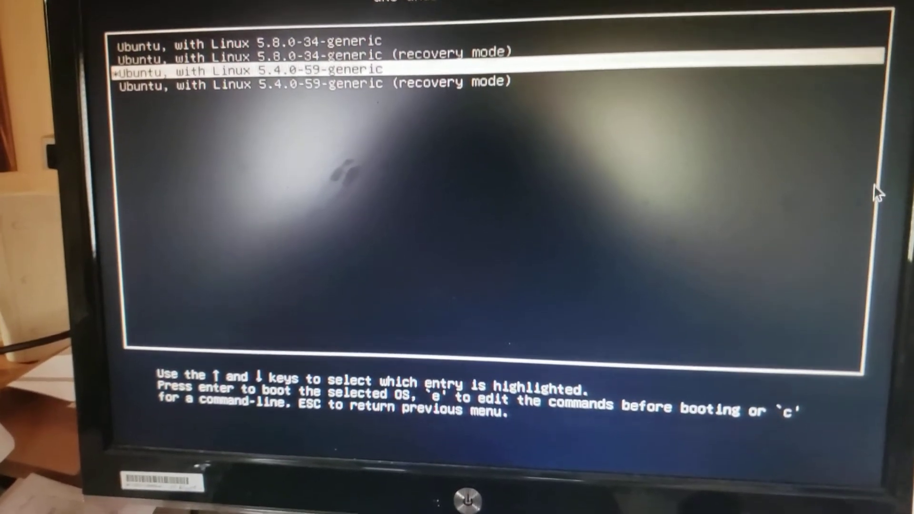